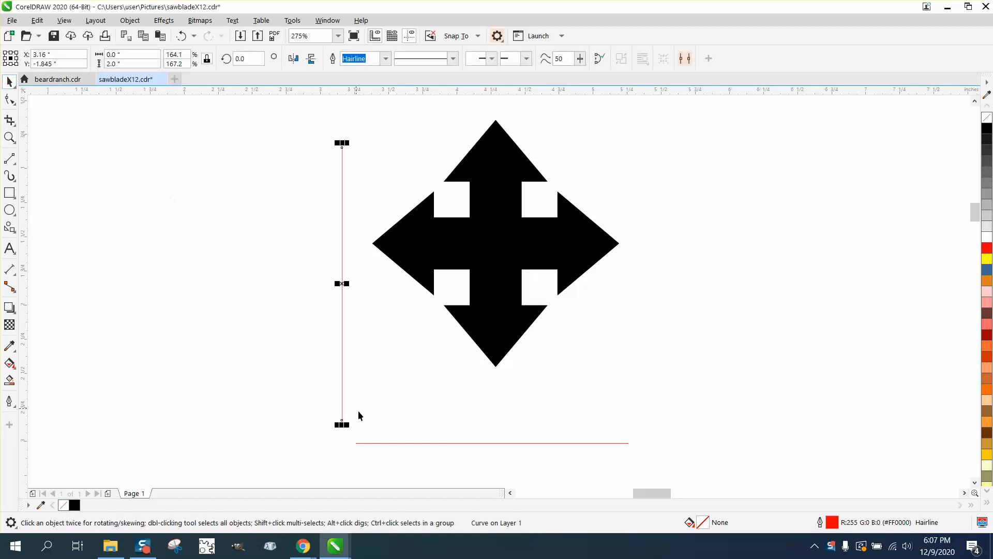
pyautogui.moveTo(347, 410)
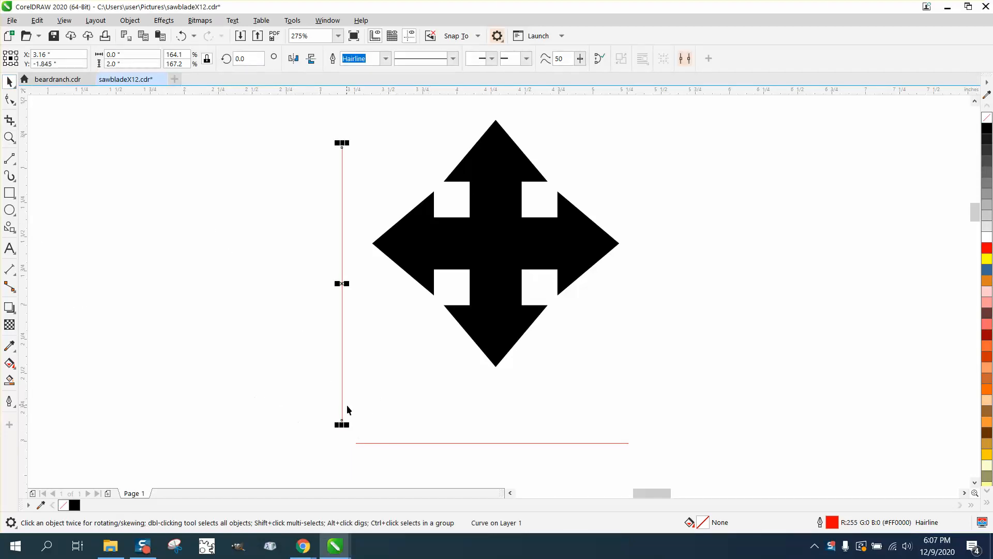
pyautogui.moveTo(518, 209)
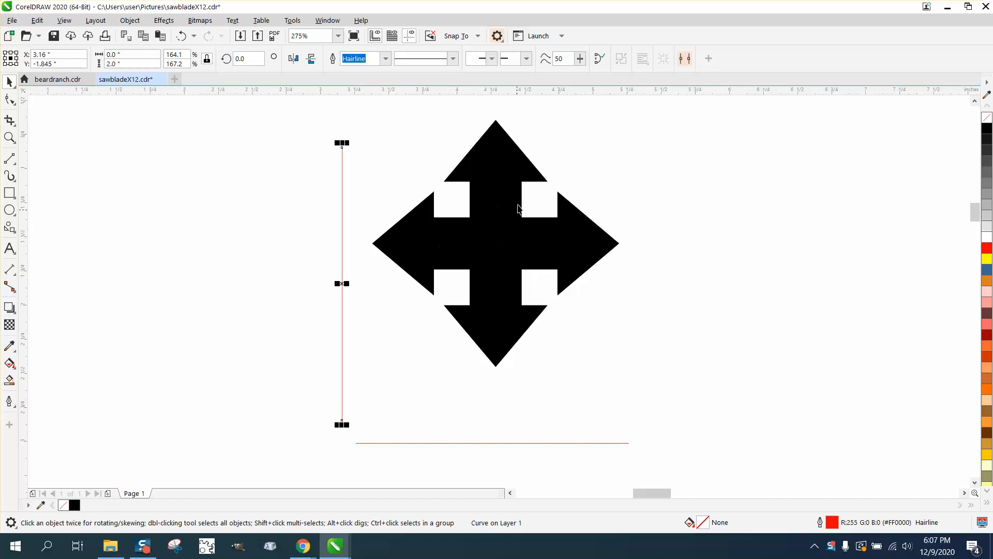
pyautogui.moveTo(503, 246)
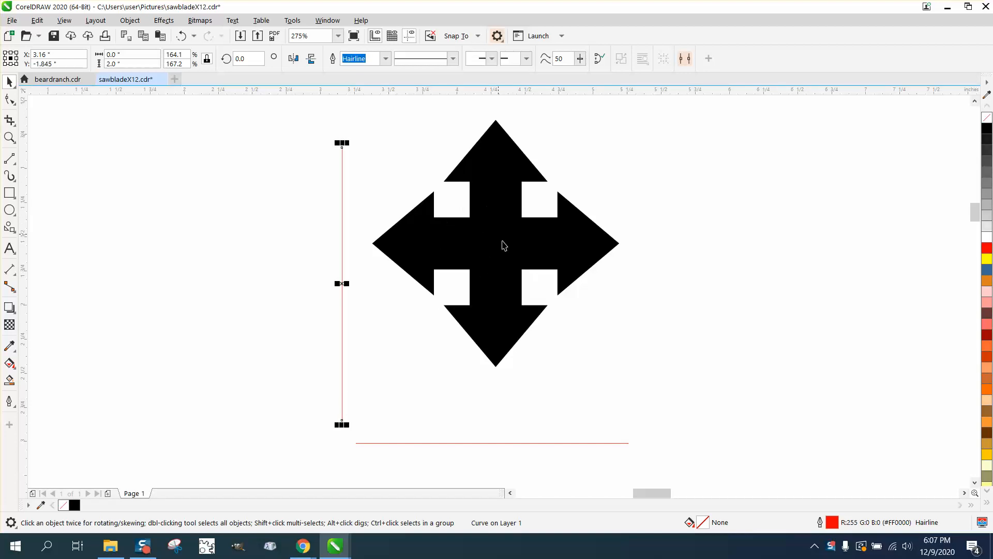
pyautogui.moveTo(342, 423)
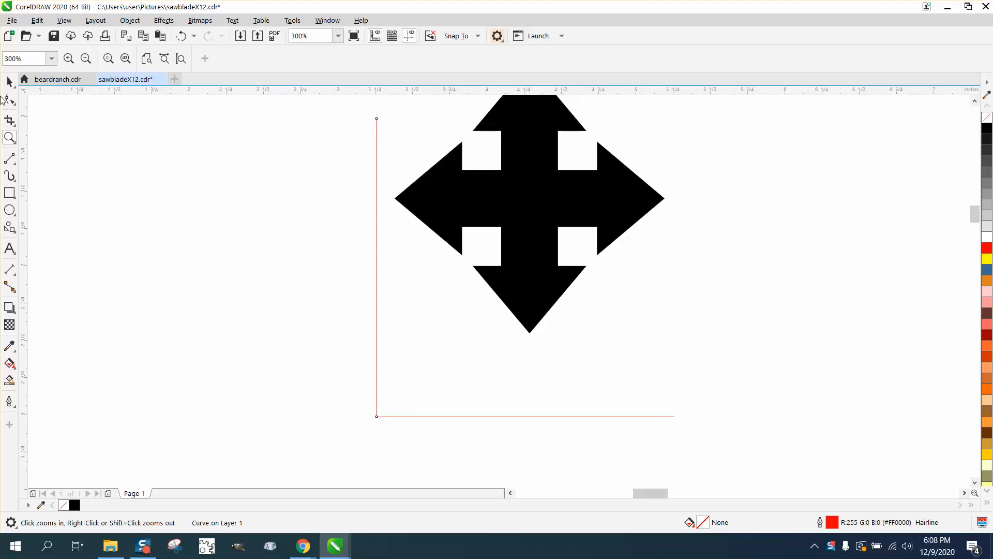
# Select the vertical red line, make it 1.5" tall, and zoom out
pyautogui.click(376, 266)
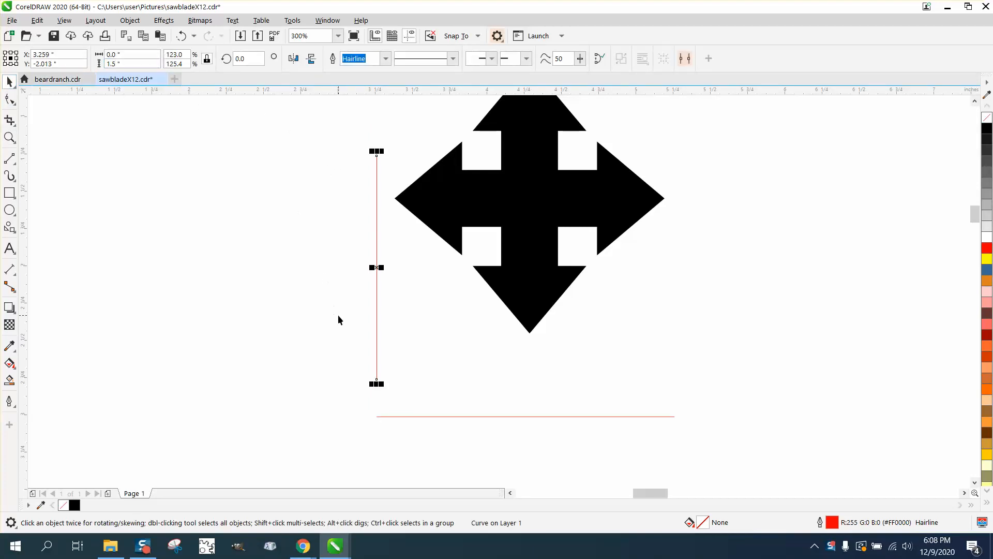
pyautogui.click(10, 138)
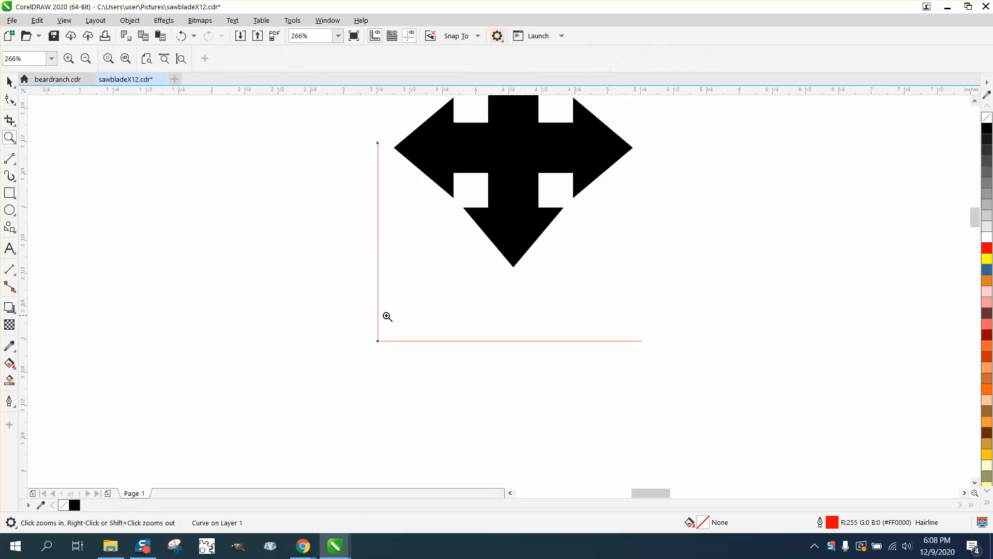
# Zoom far into the corner where the two red lines' end nodes meet
pyautogui.click(387, 316)
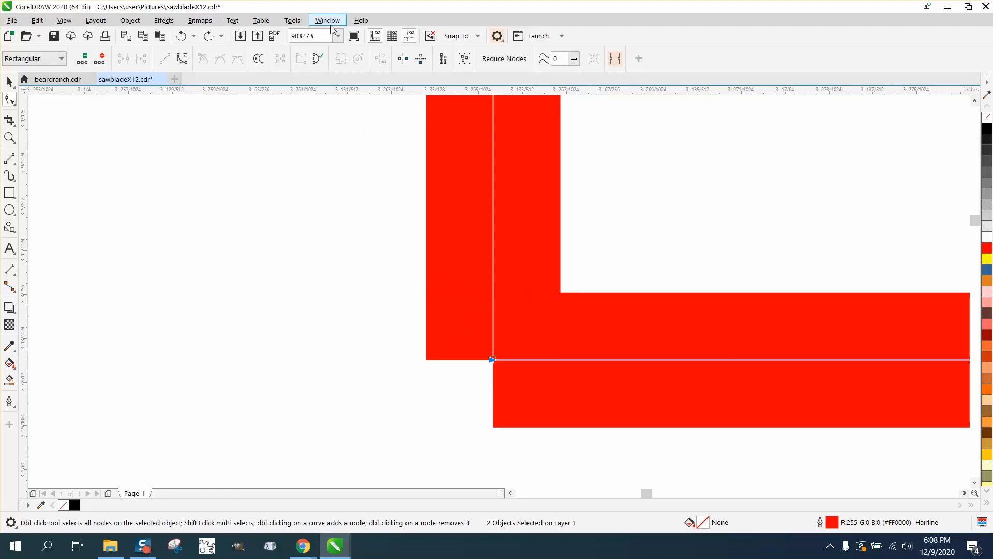
# Open the Join Curves docker from the Window menu to join the lines
pyautogui.click(327, 19)
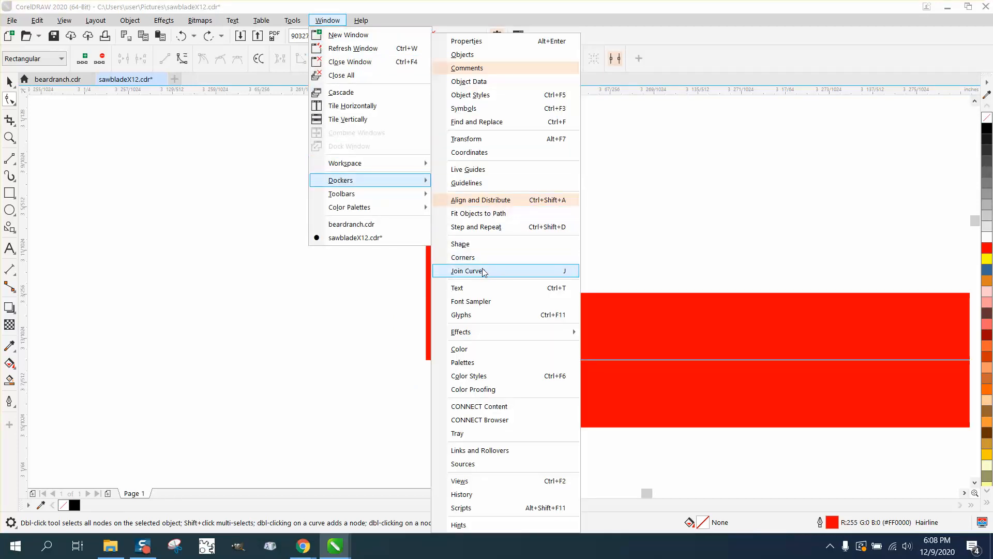
pyautogui.click(468, 270)
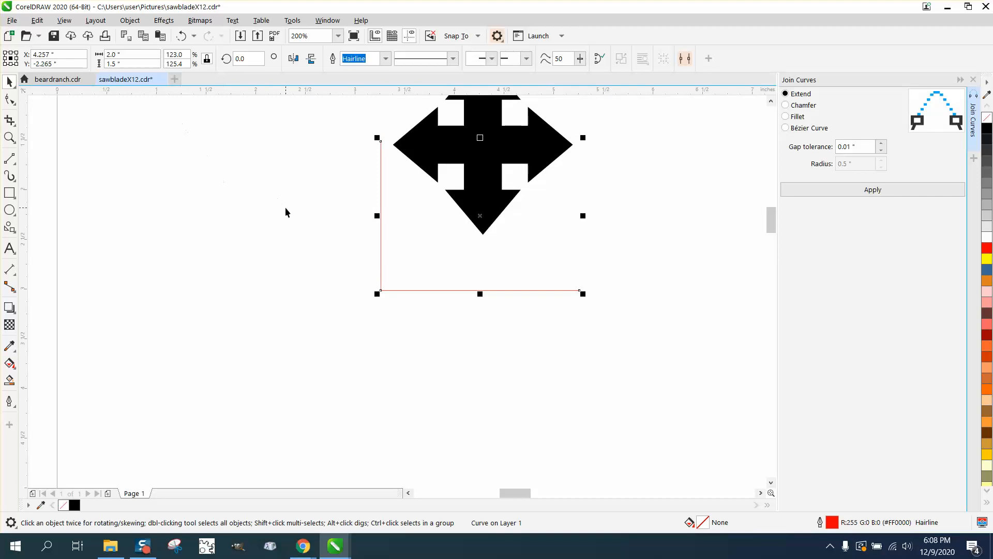
pyautogui.moveTo(604, 290)
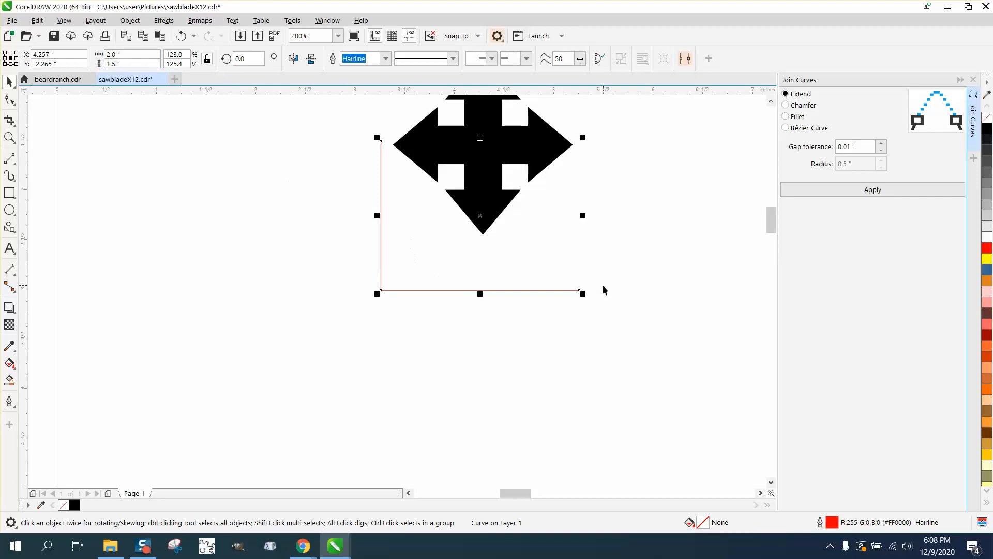